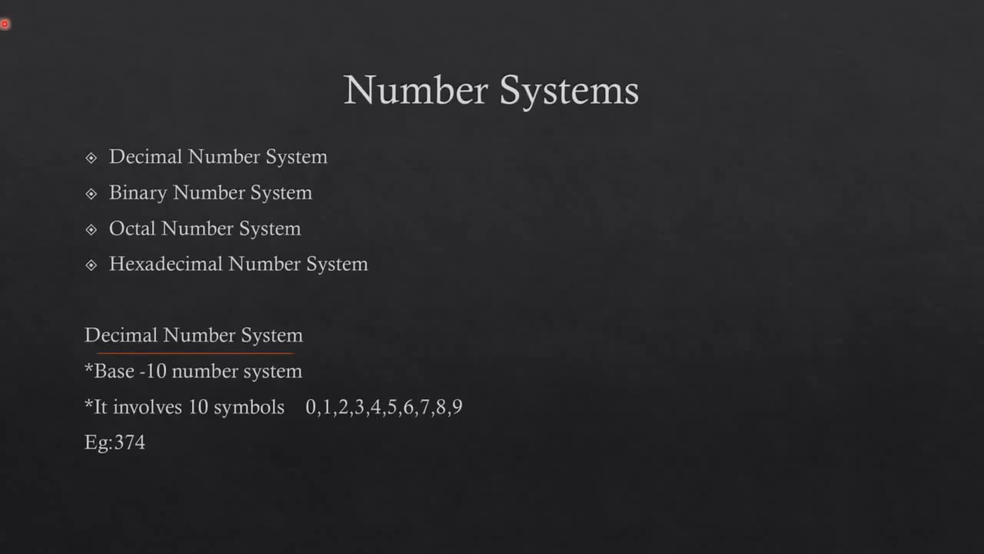
mouse_move(87, 172)
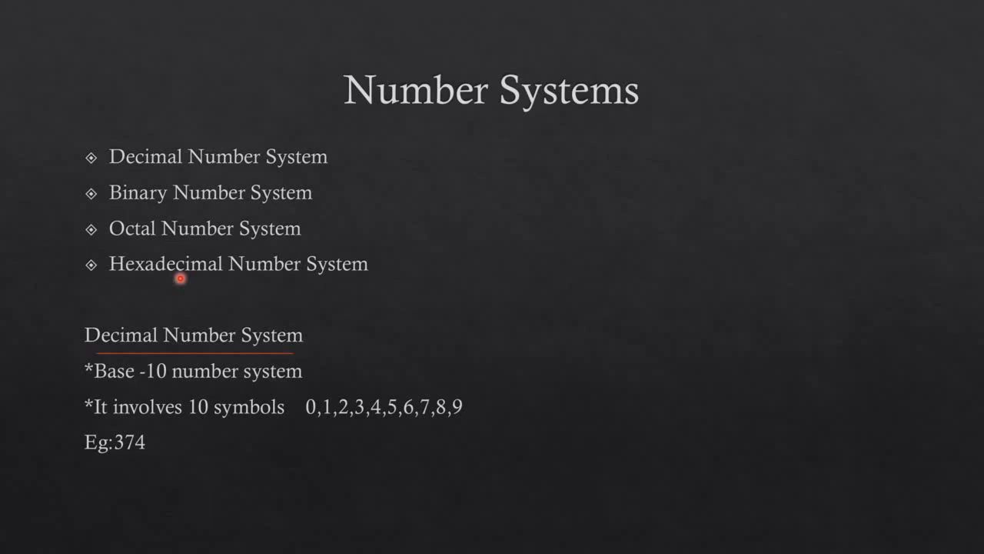
mouse_move(399, 276)
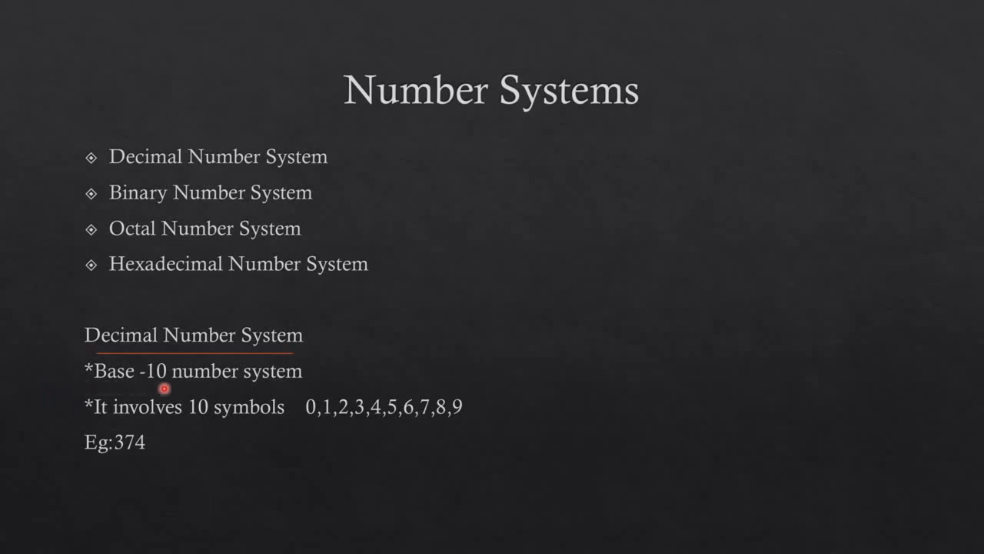
mouse_move(71, 391)
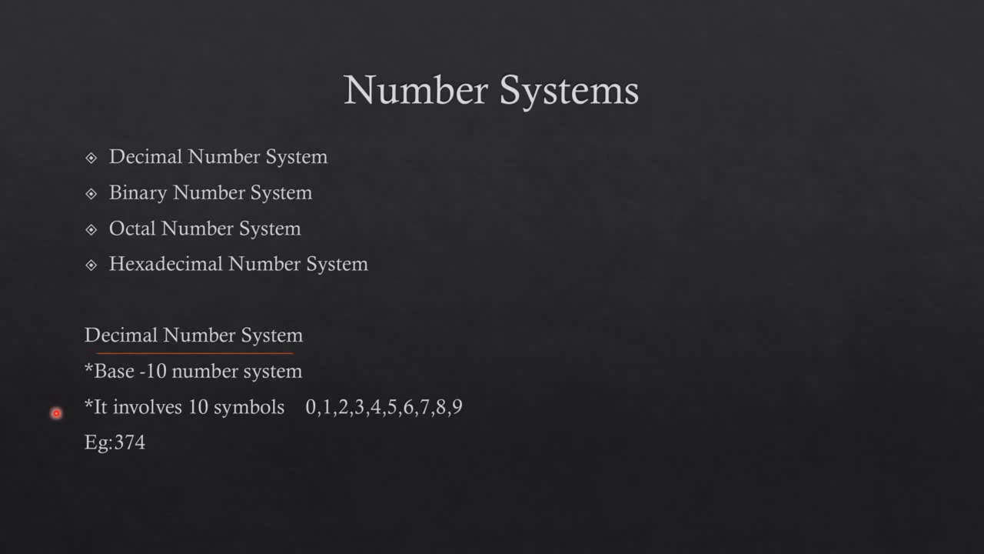
mouse_move(300, 424)
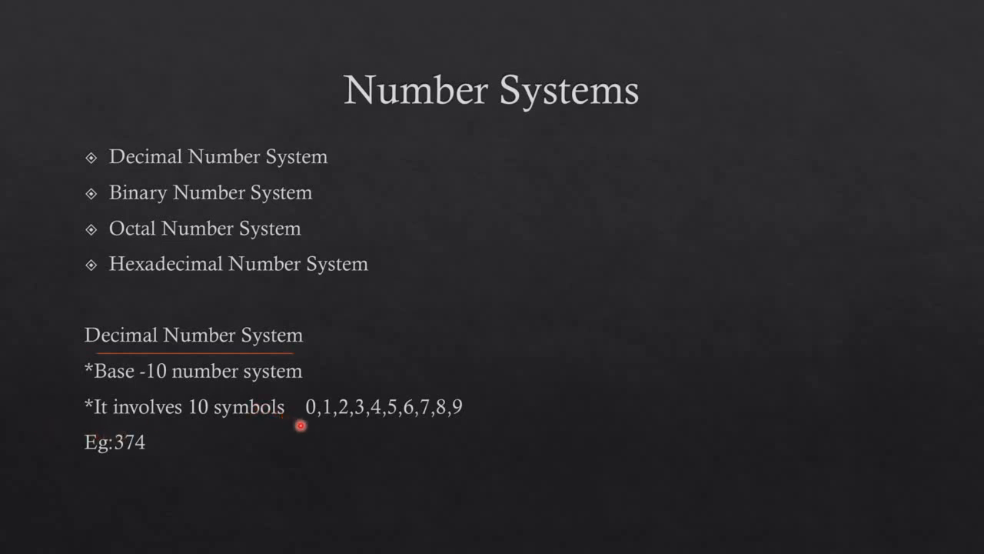
mouse_move(389, 424)
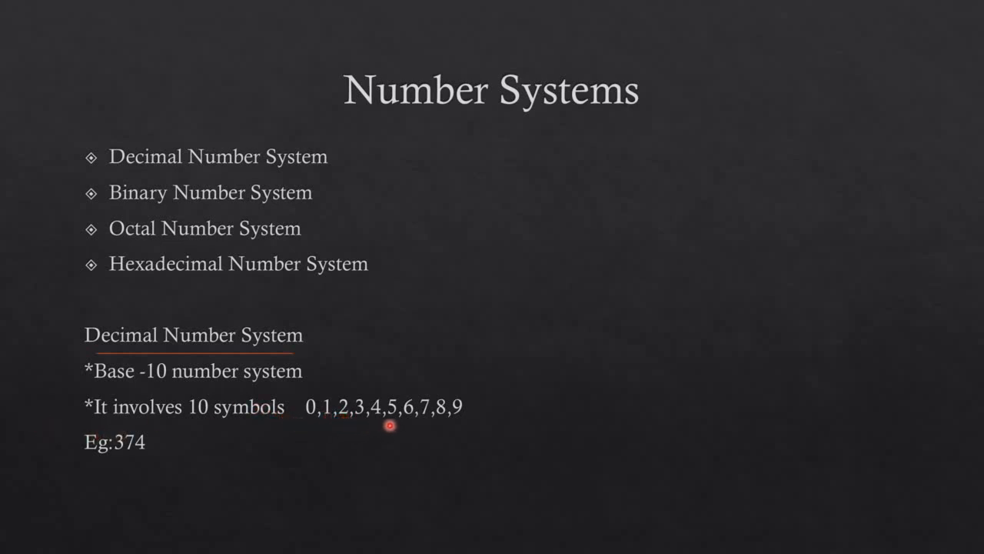
mouse_move(449, 429)
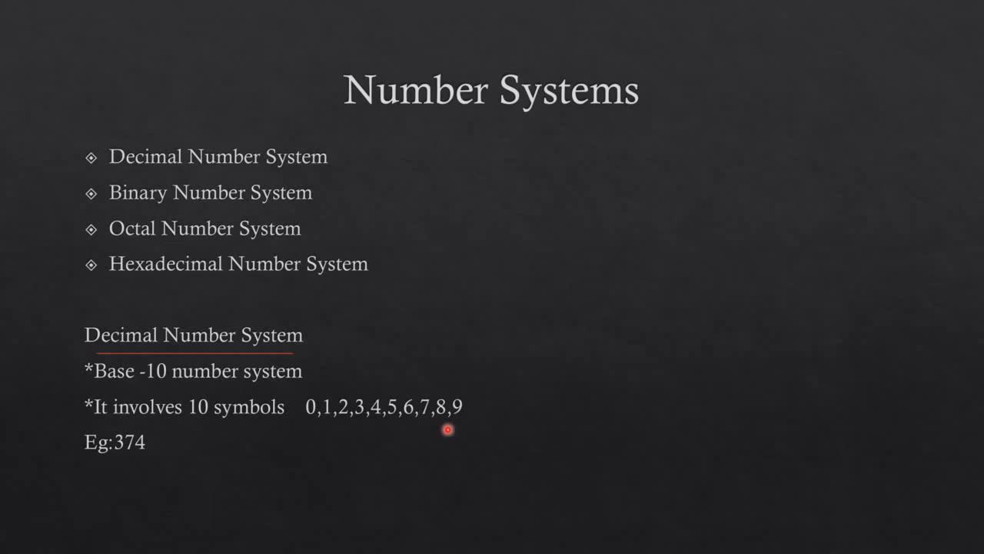
mouse_move(131, 472)
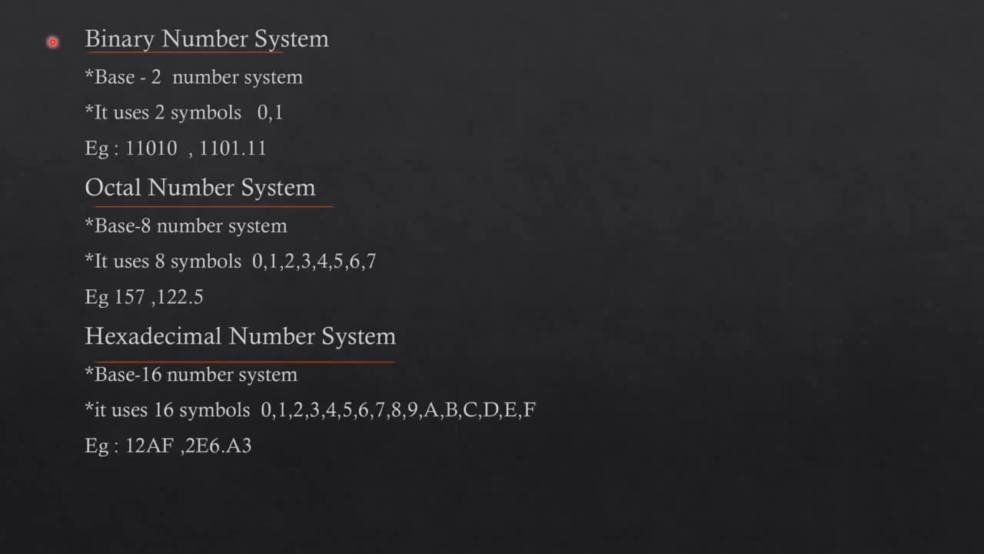
mouse_move(83, 60)
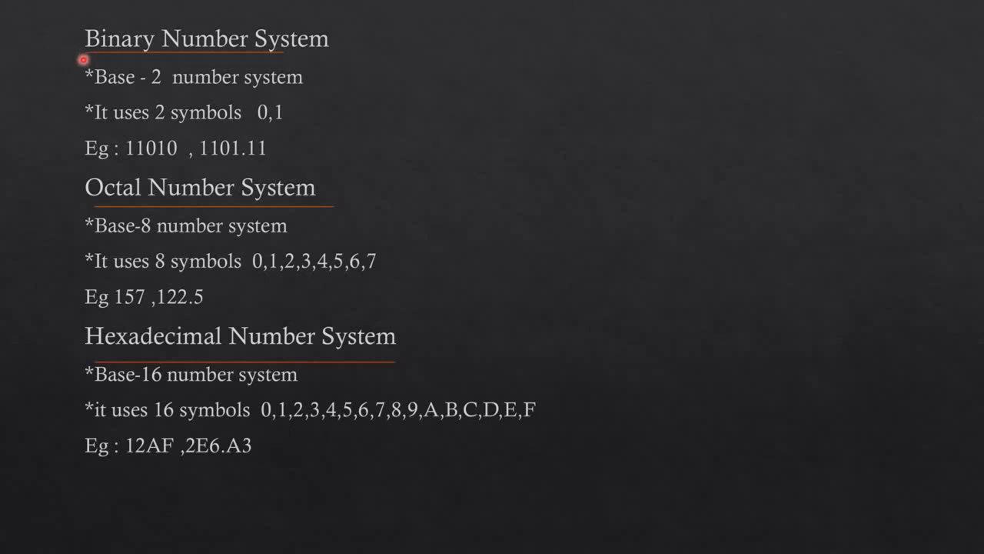
mouse_move(248, 102)
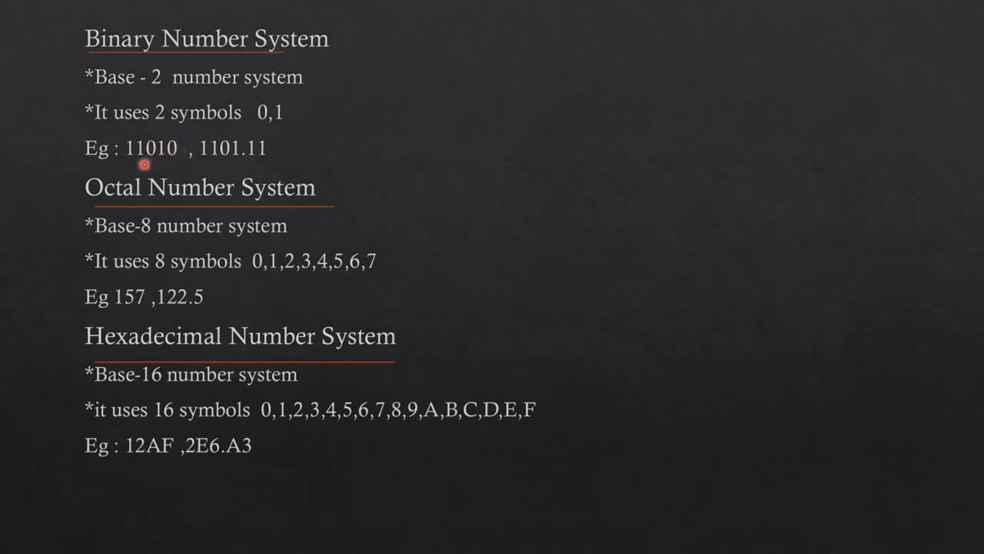
mouse_move(191, 168)
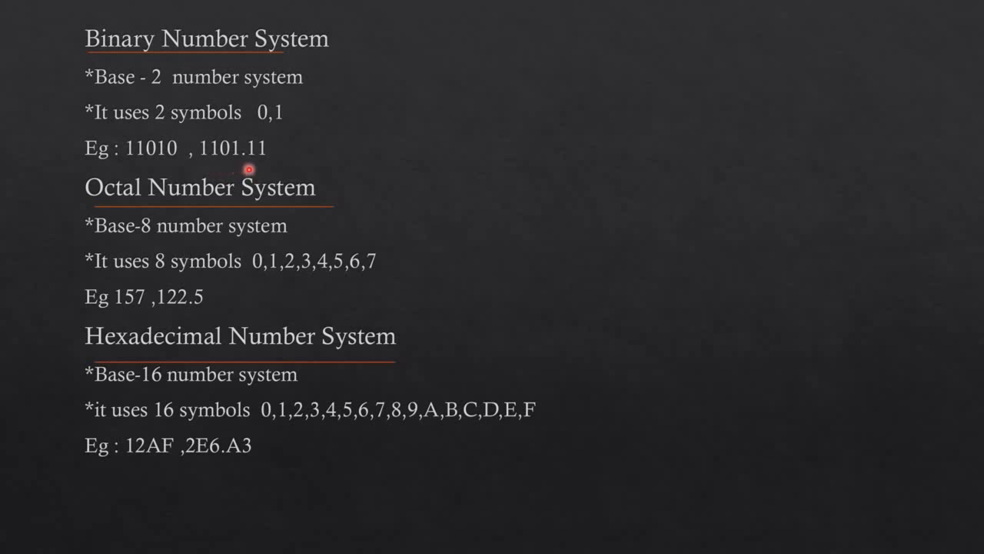
mouse_move(43, 197)
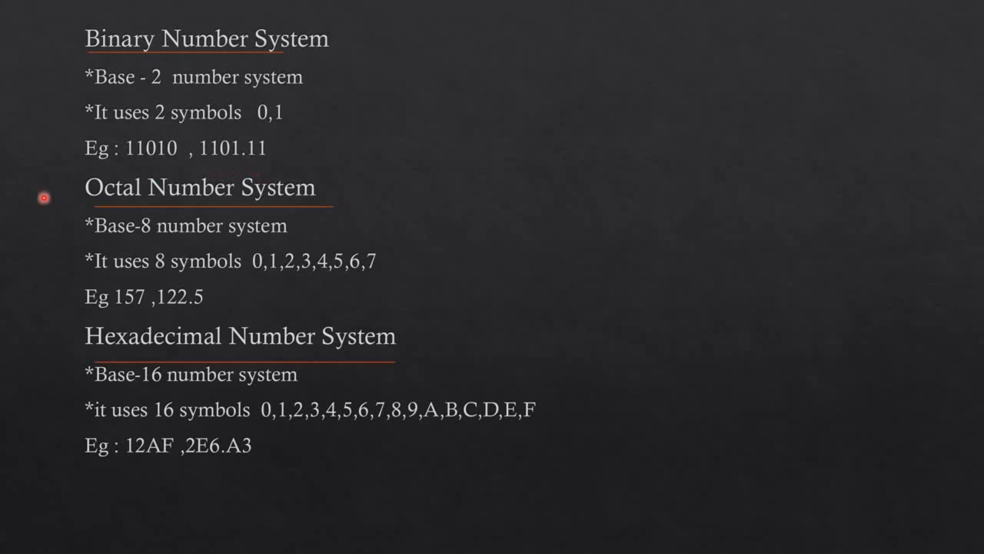
mouse_move(240, 252)
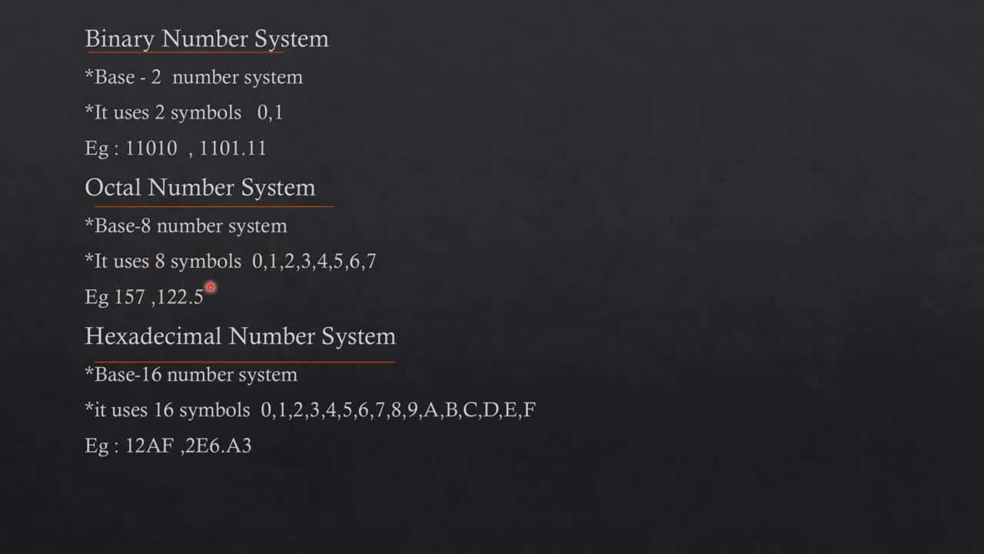
mouse_move(298, 282)
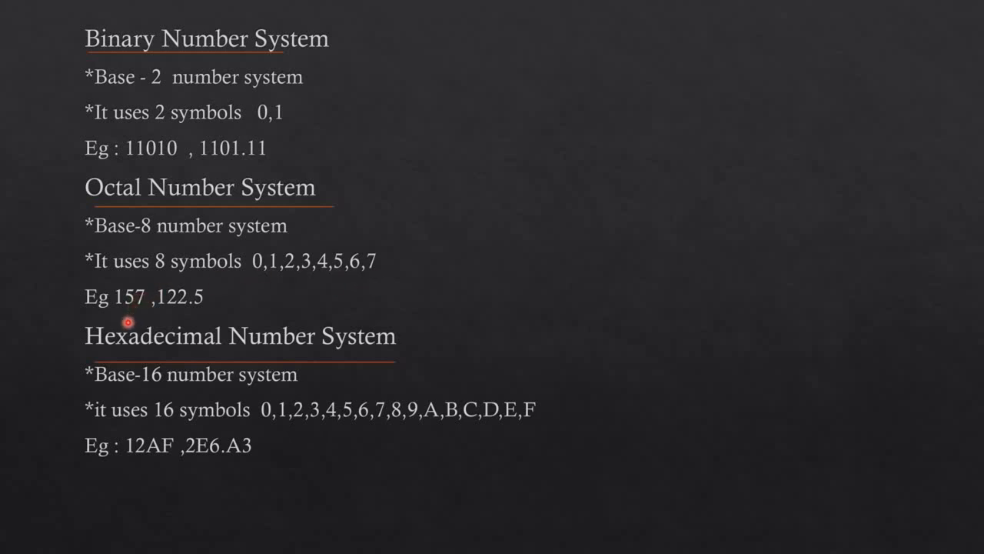
mouse_move(209, 318)
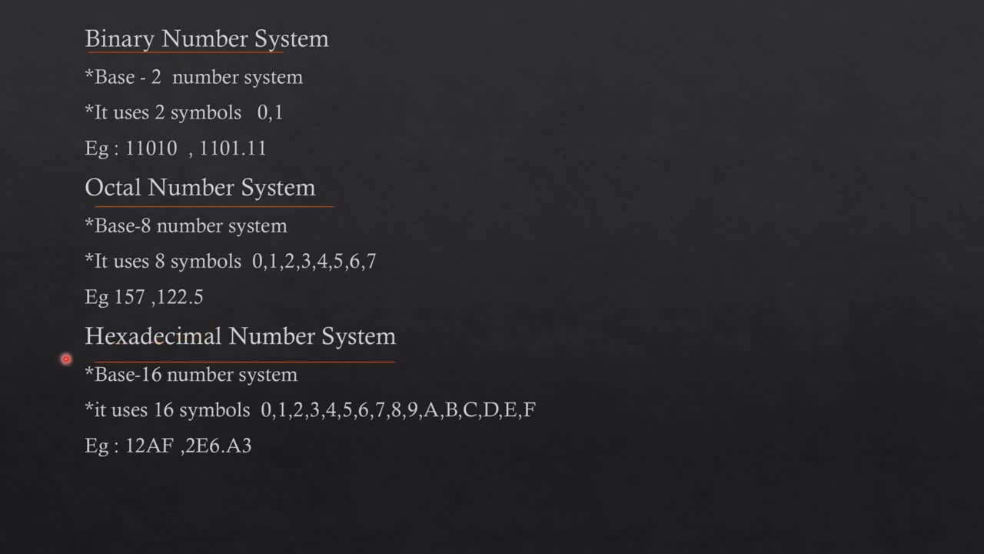
mouse_move(112, 388)
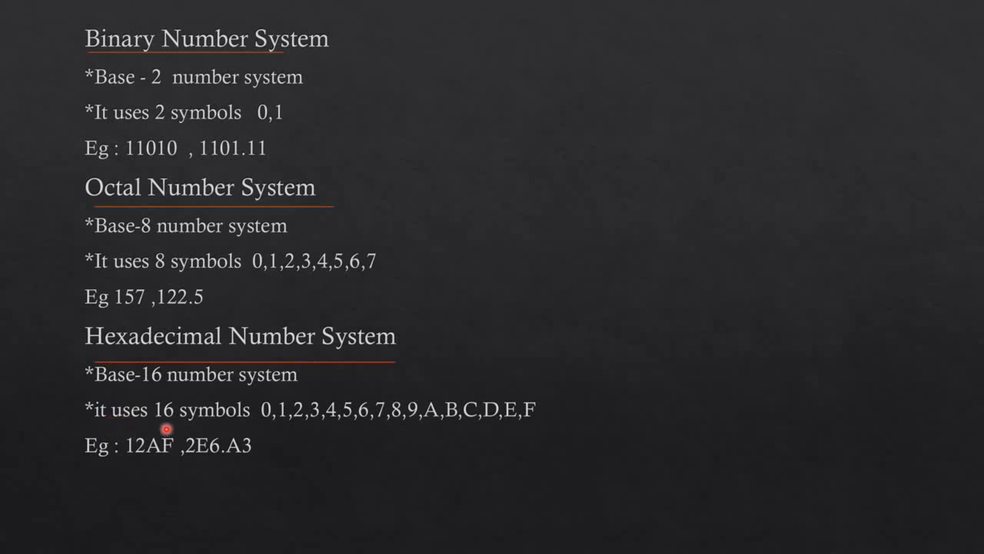
mouse_move(283, 421)
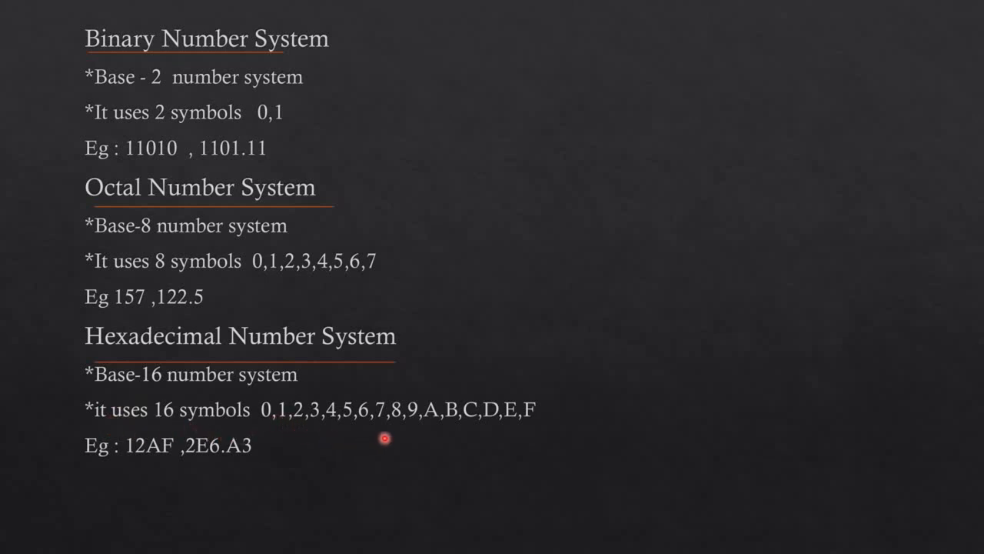
mouse_move(459, 435)
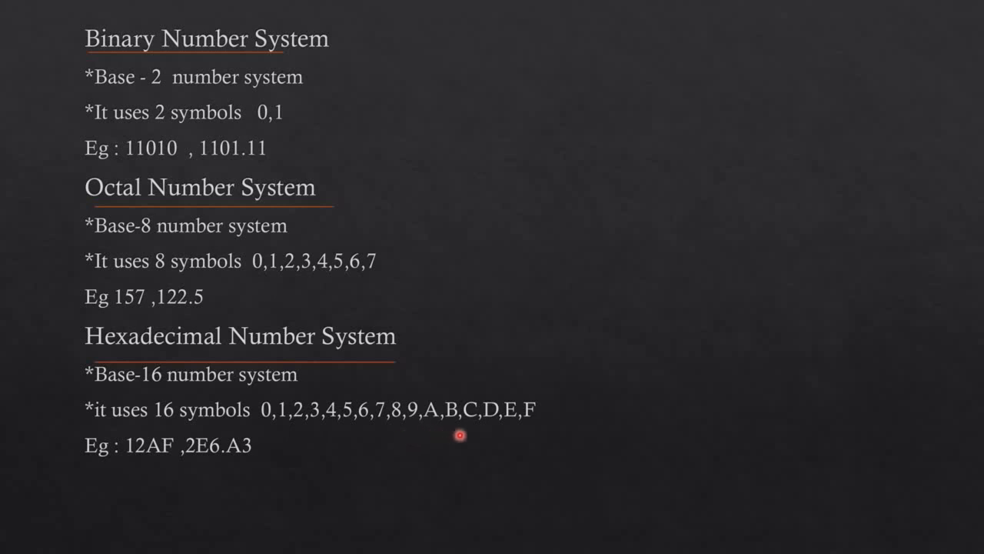